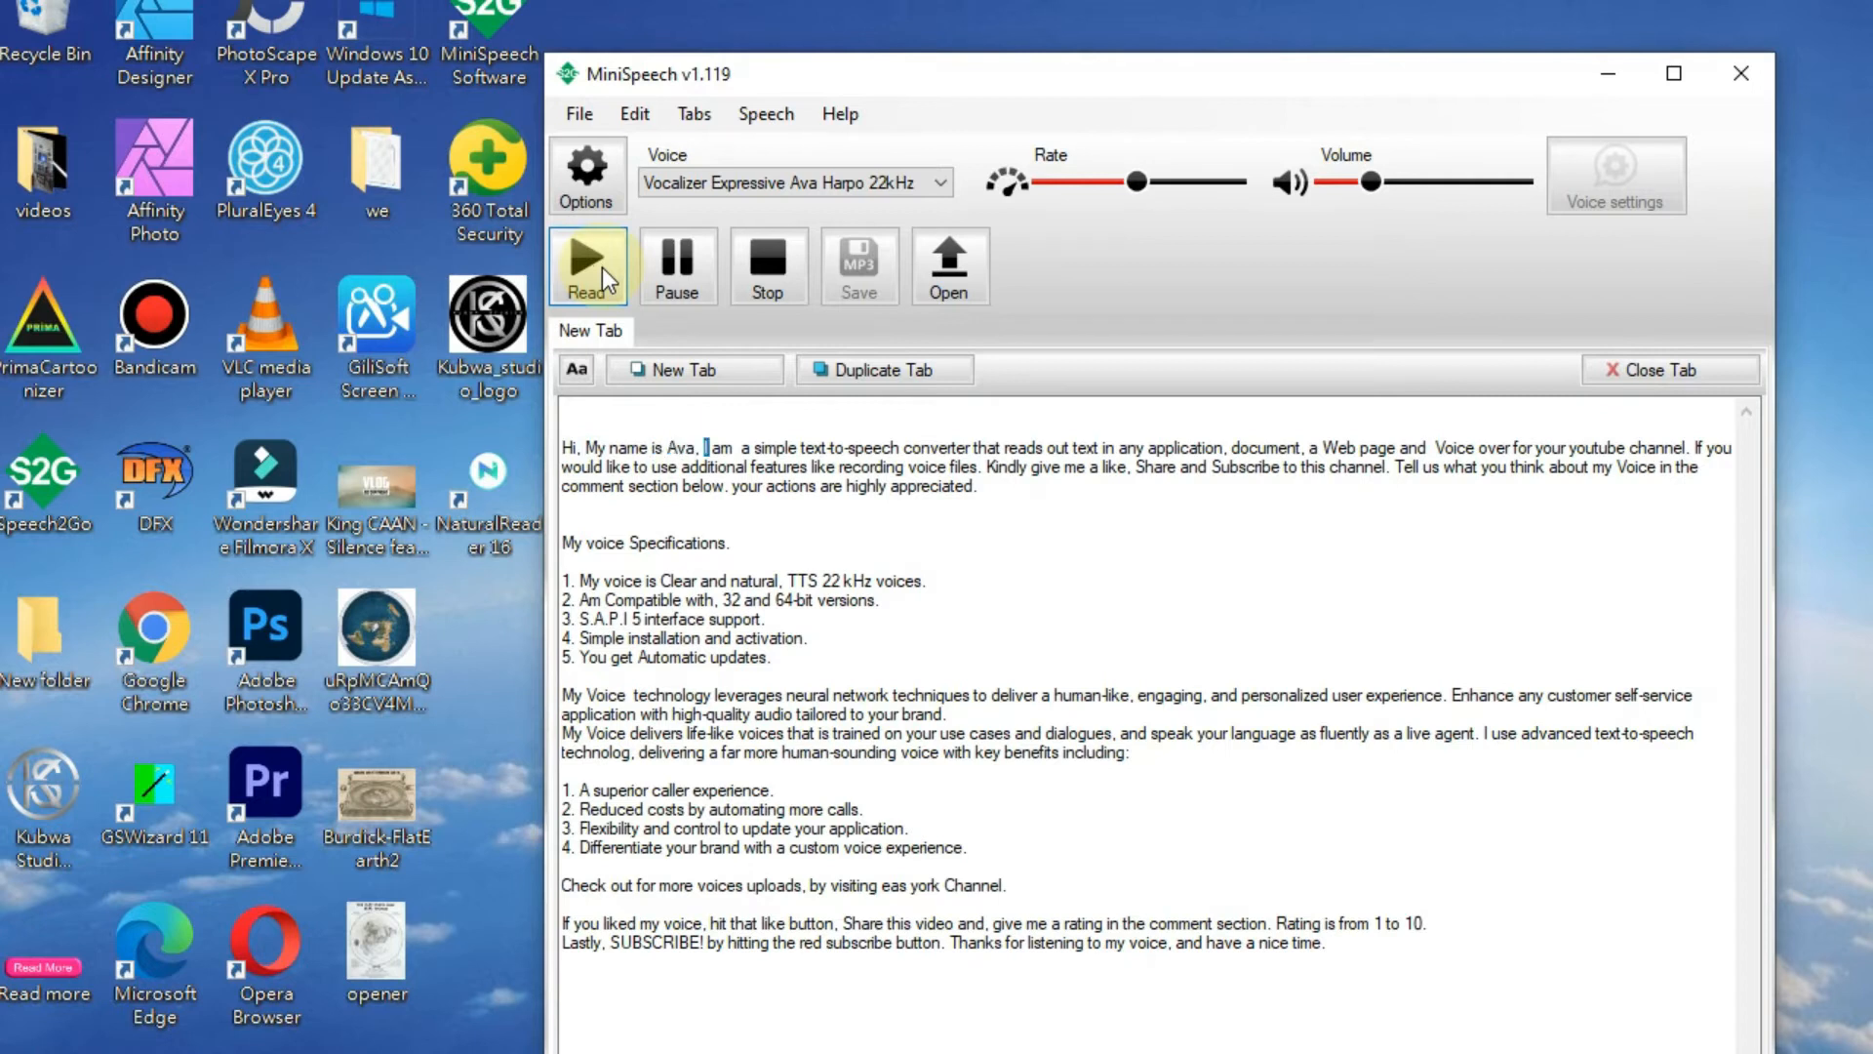
- Start Ava reading the opening paragraph aloud, following the highlighted words in the text
double_click(938, 447)
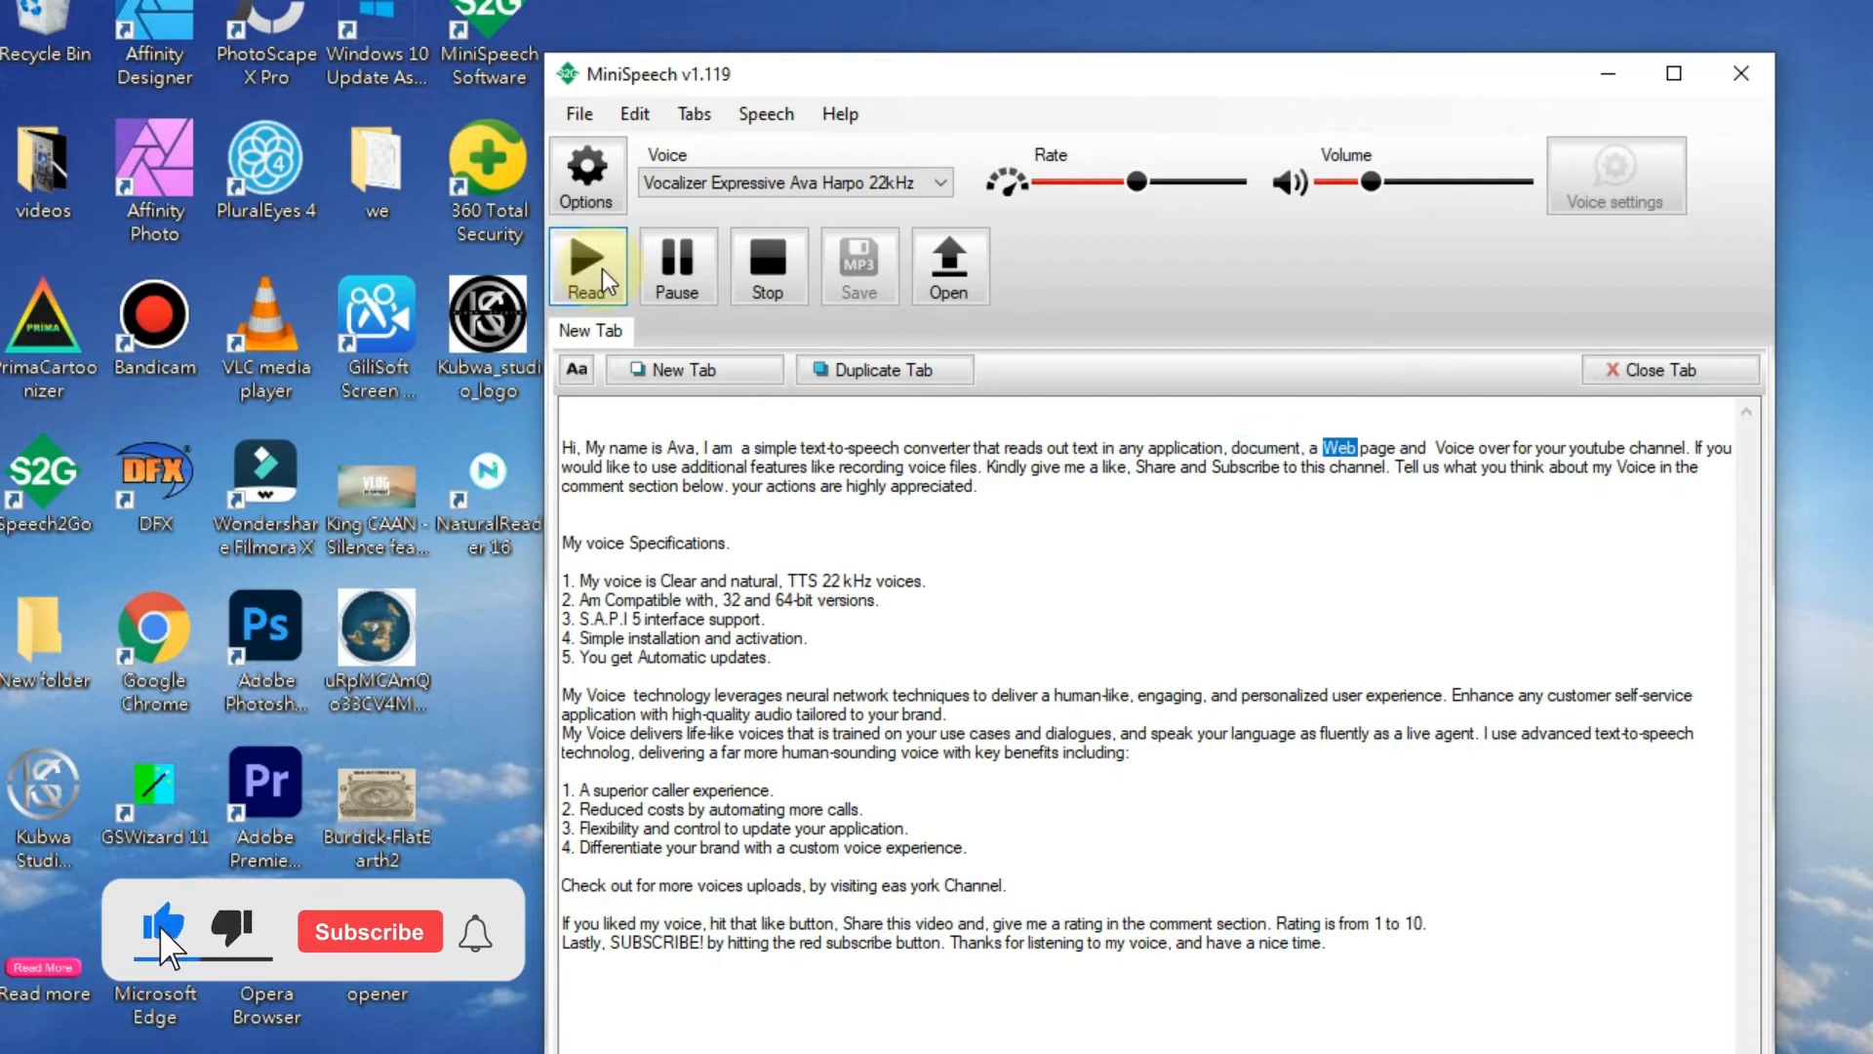
click(369, 933)
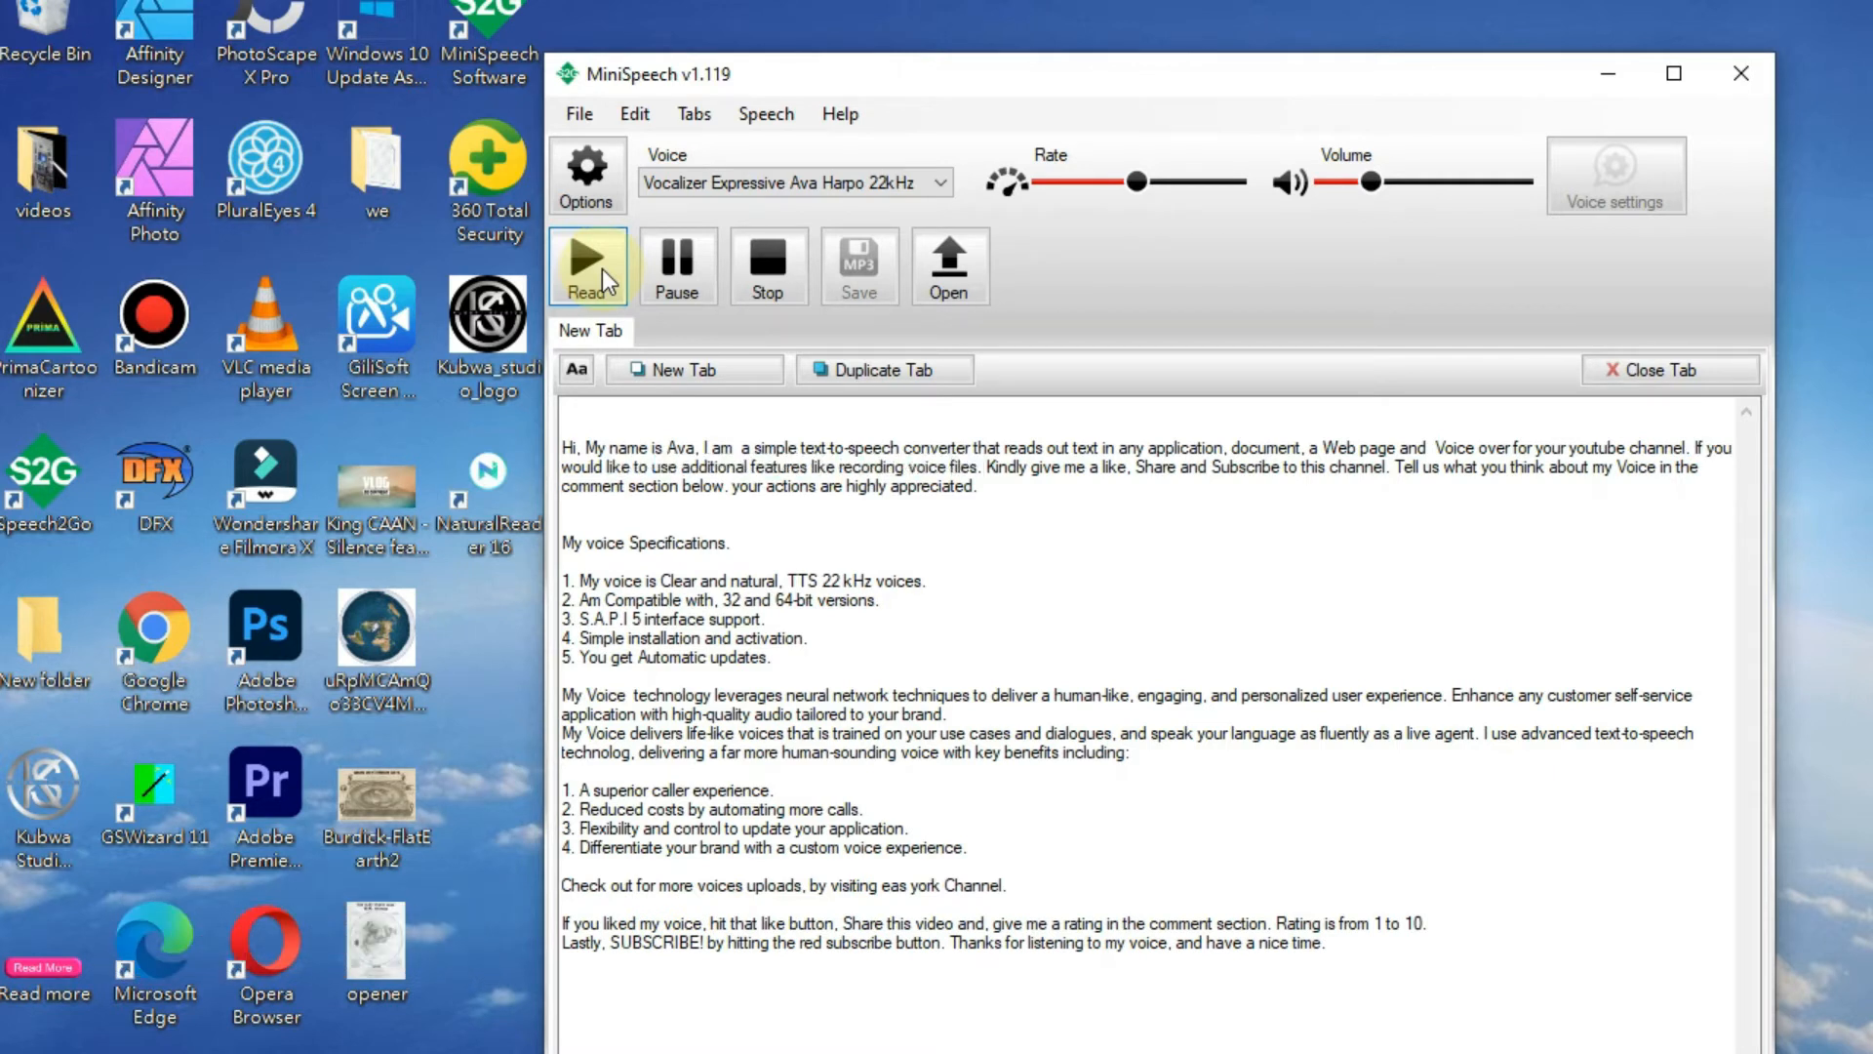
double_click(1155, 466)
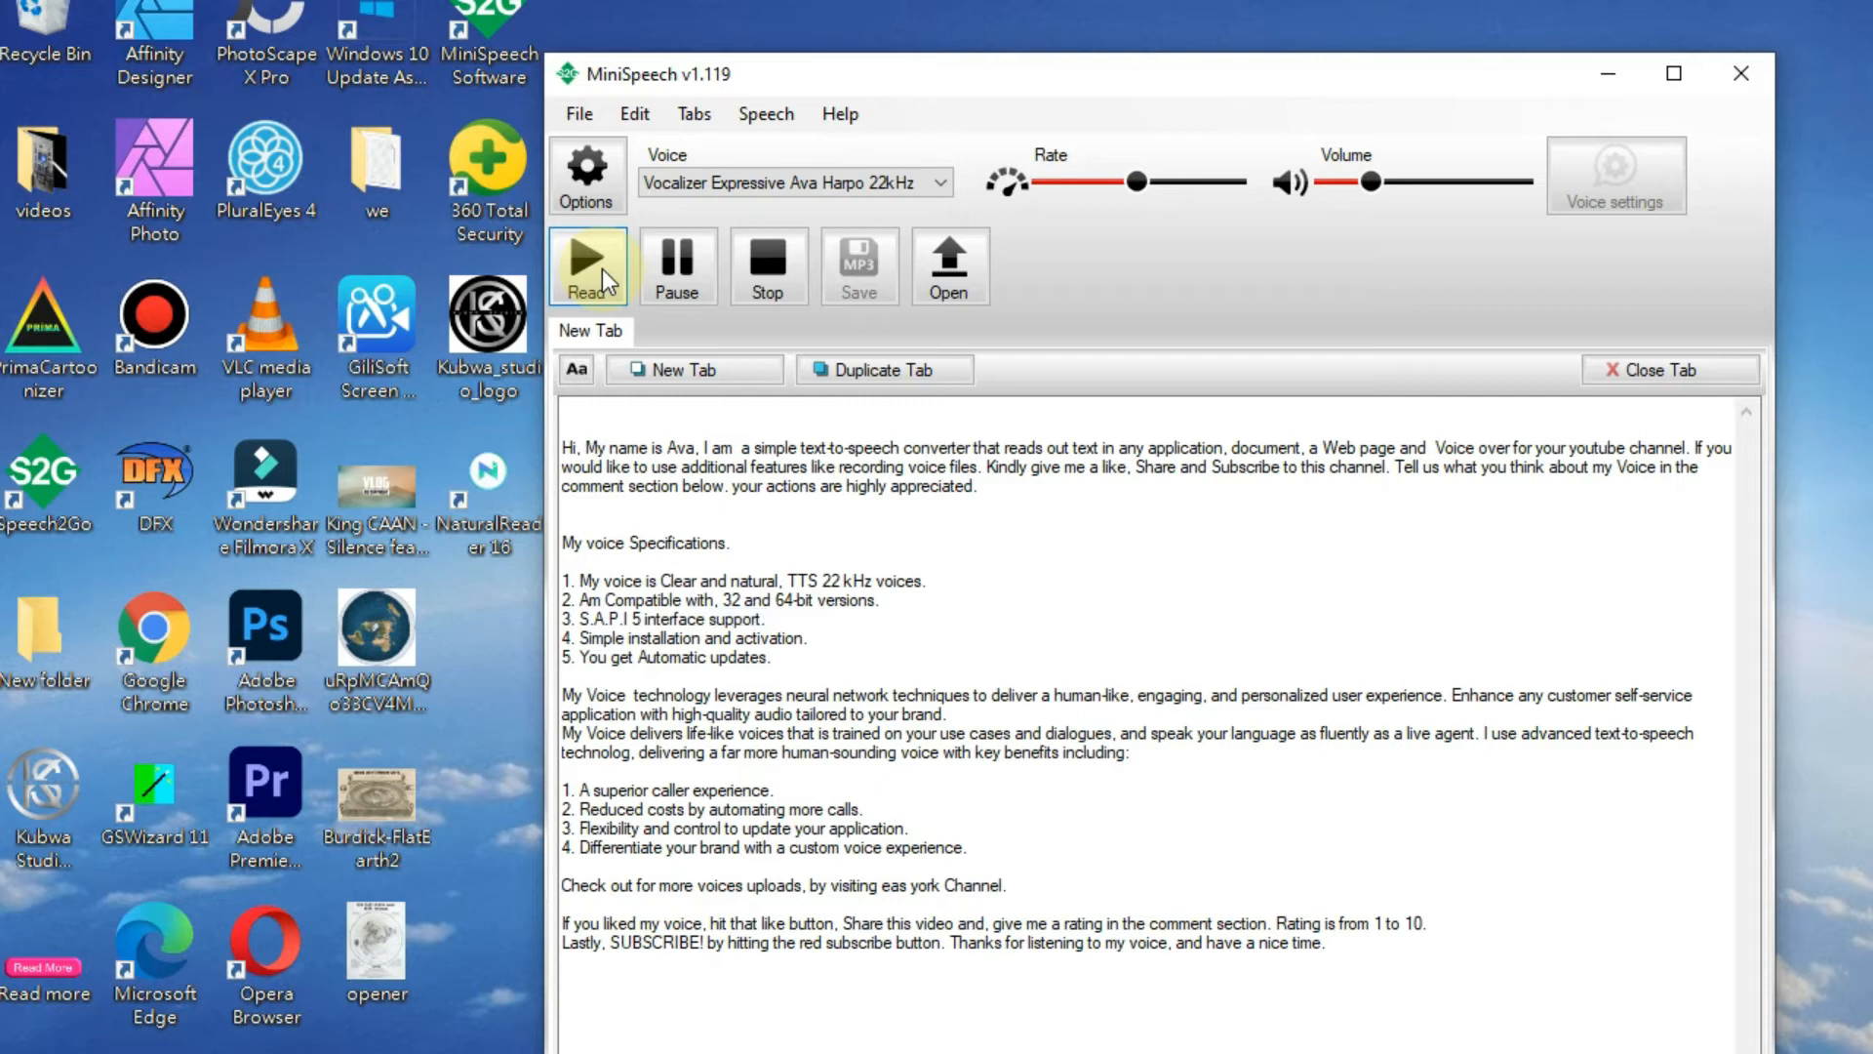
double_click(603, 638)
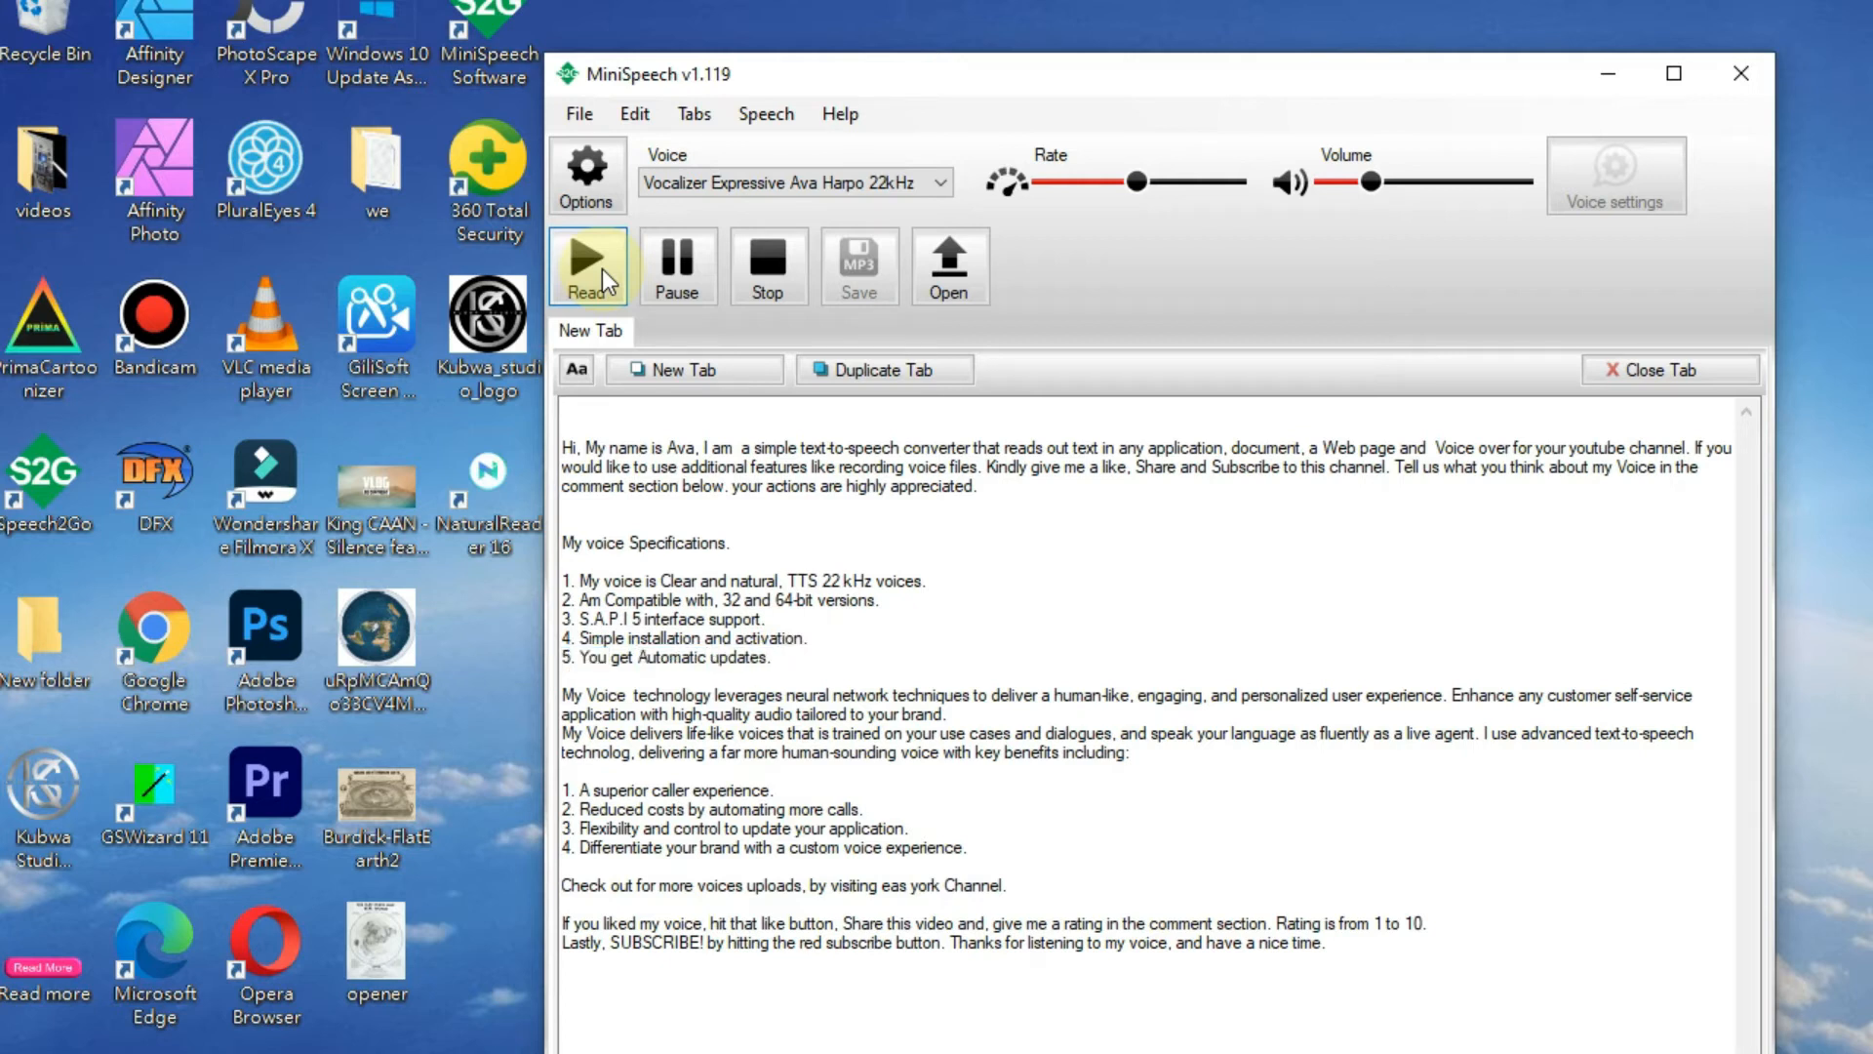
double_click(672, 694)
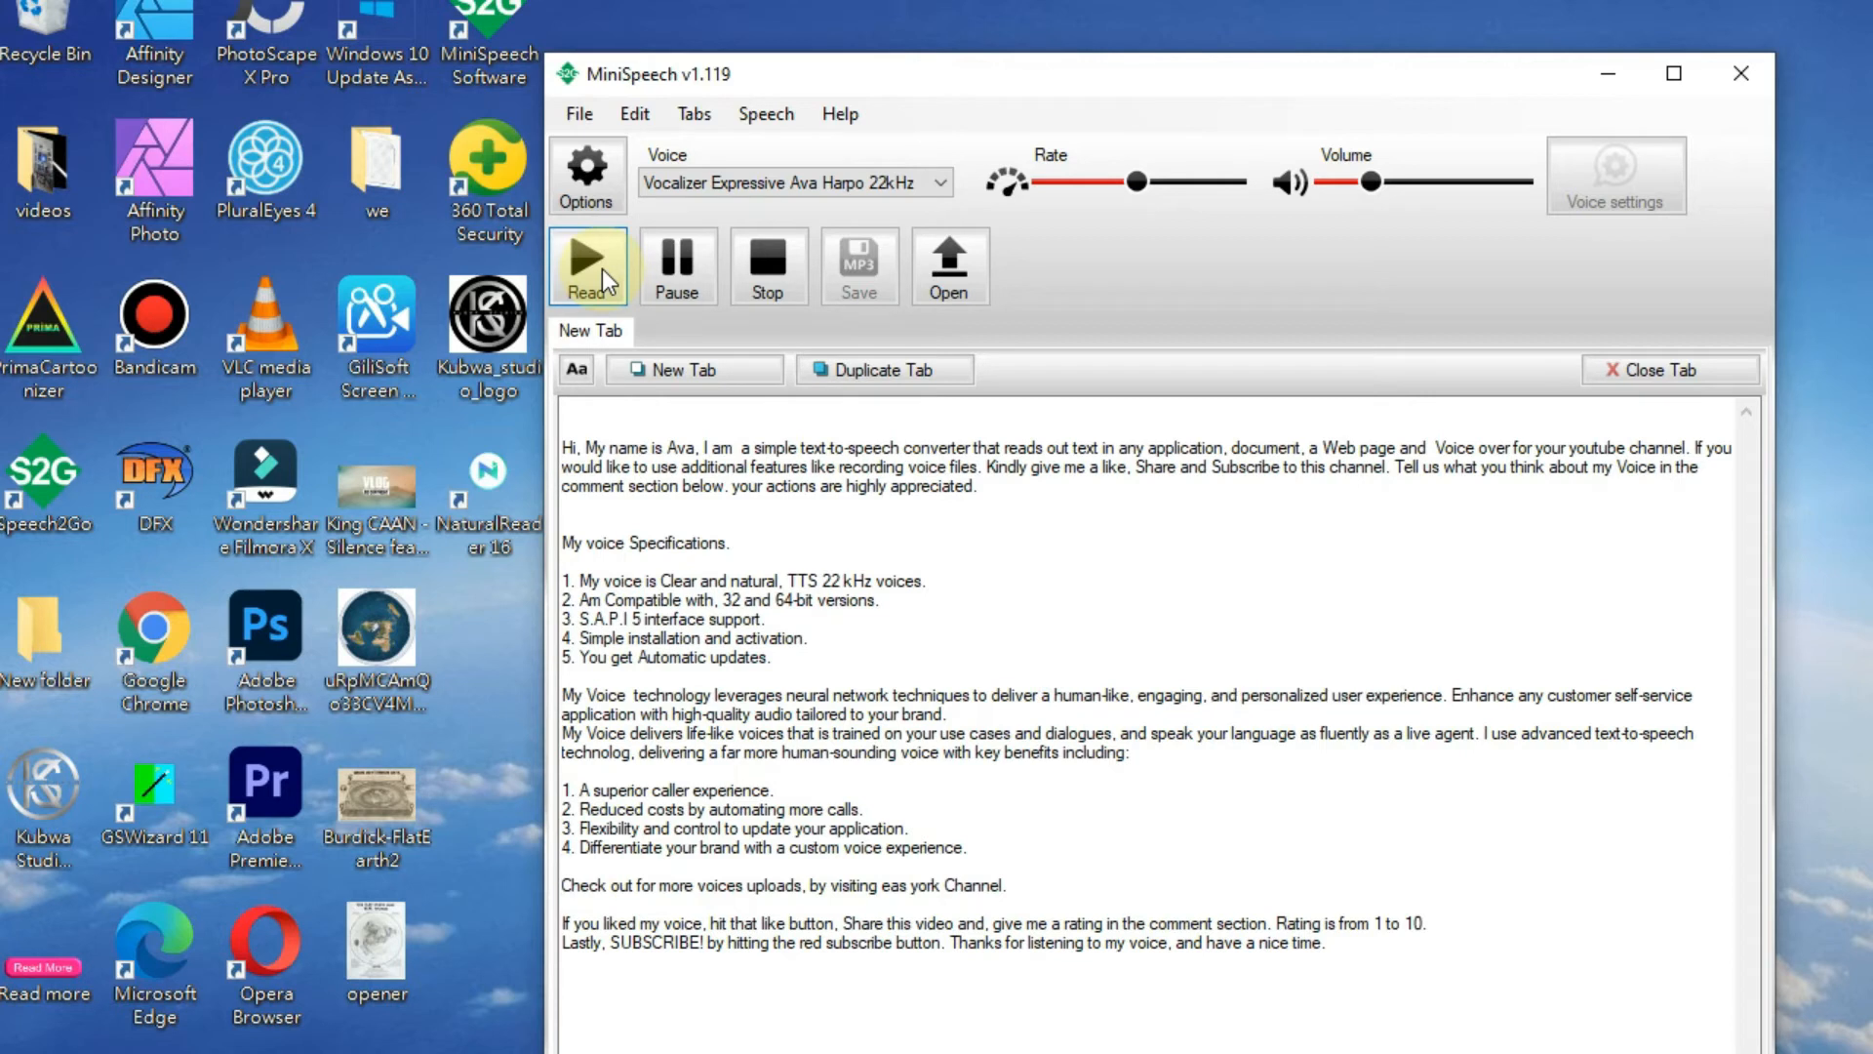
- Follow playback into the numbered list, reaching 'A superior caller experience'
double_click(1652, 695)
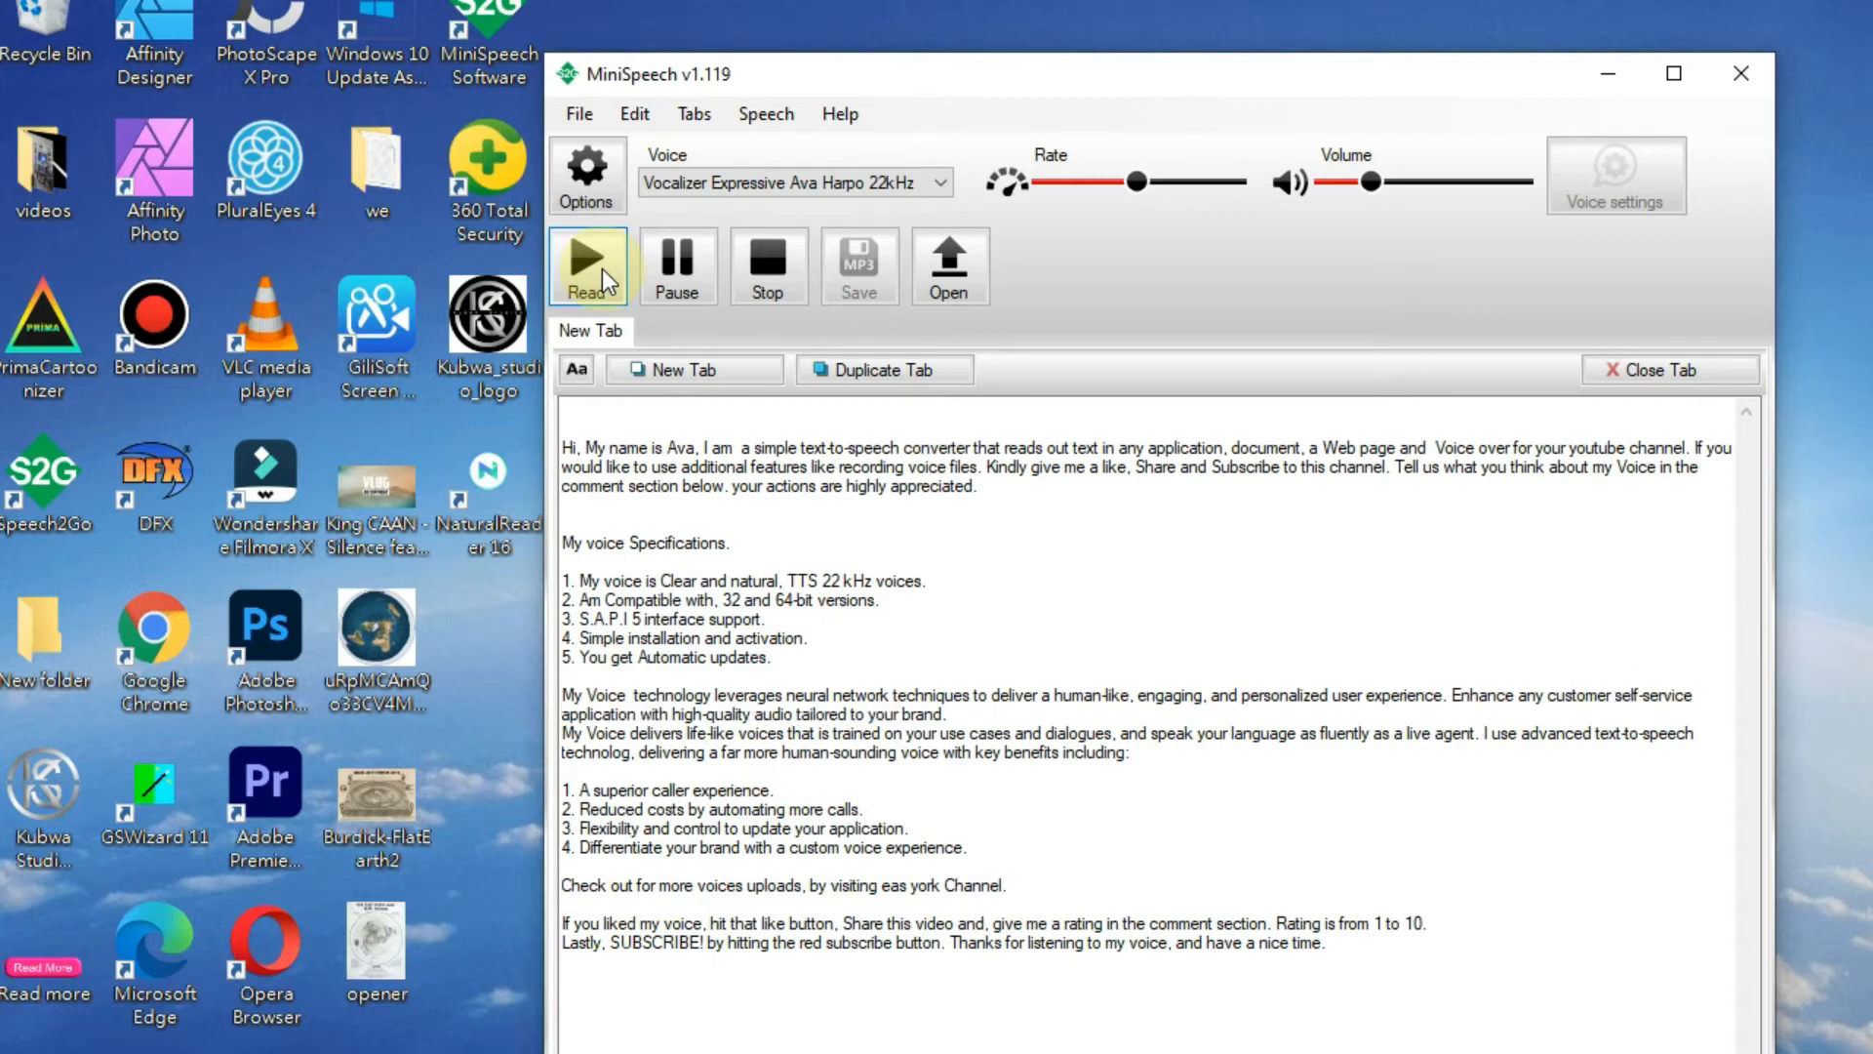
double_click(708, 734)
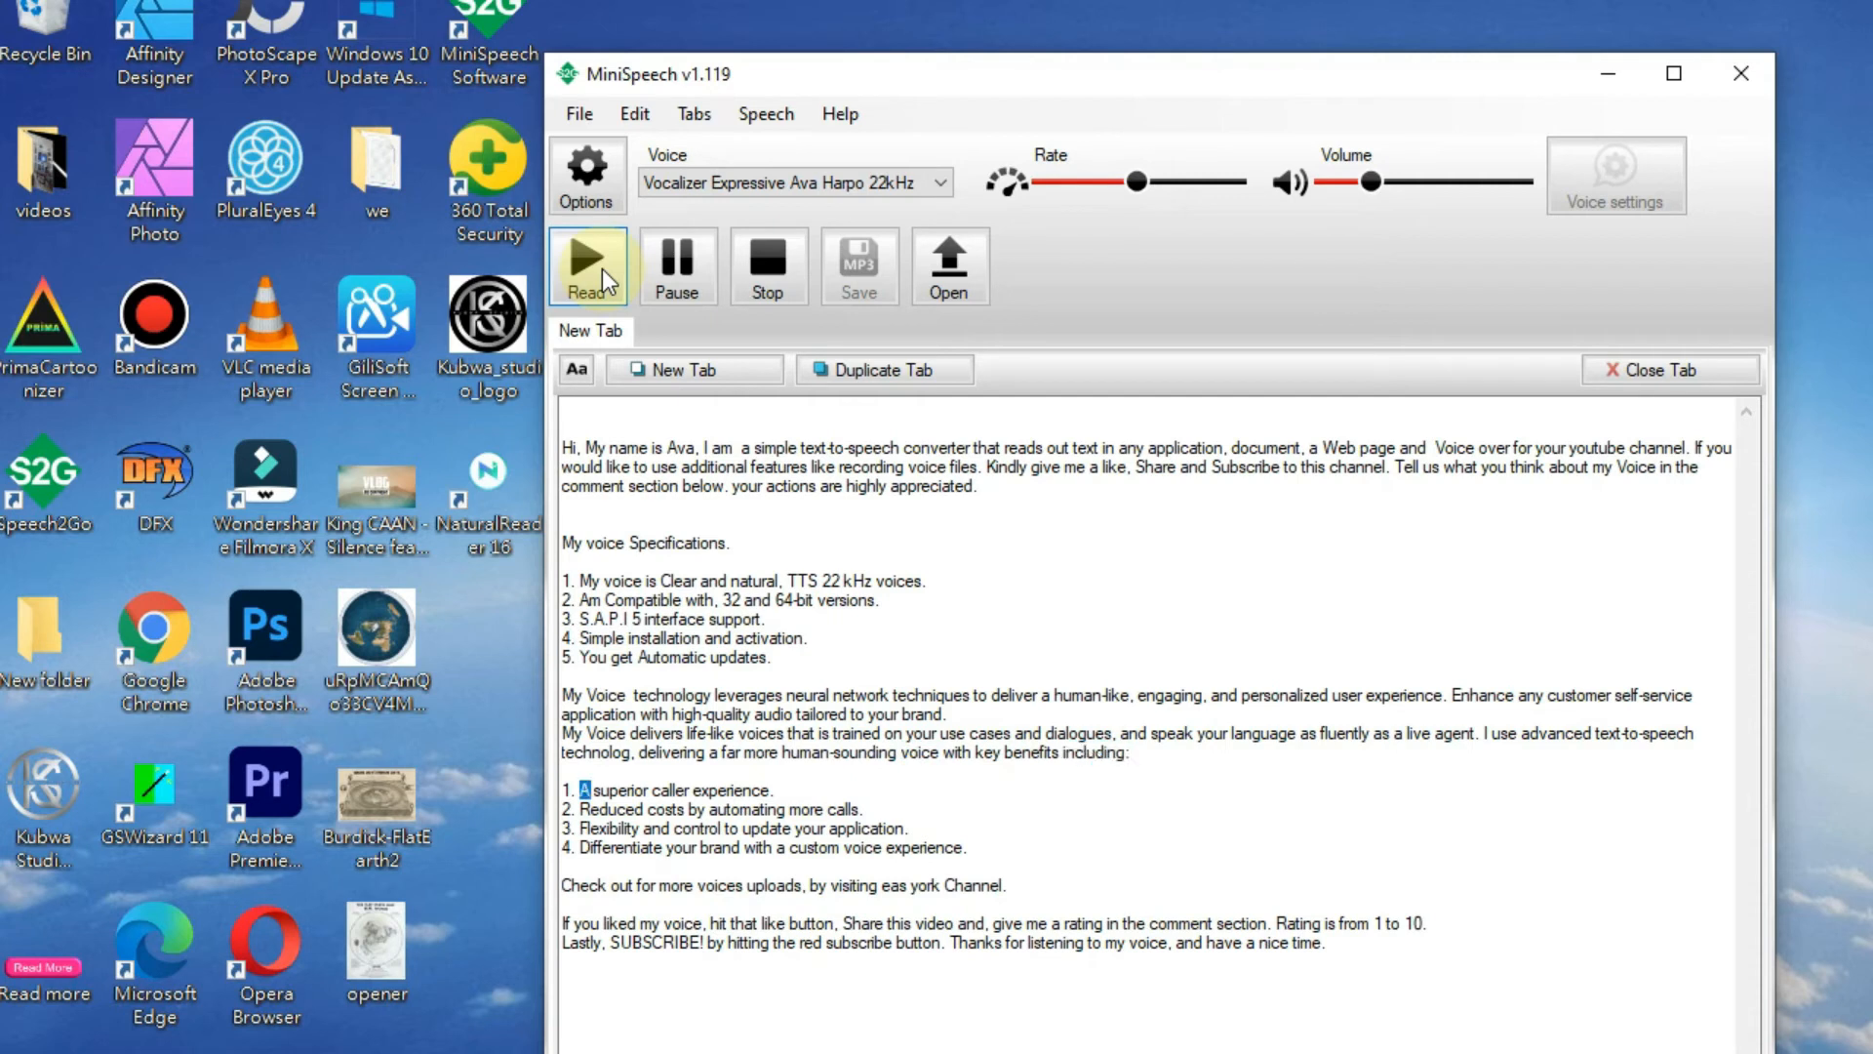
- Follow playback through benefits one to four, ending at differentiating your brand
double_click(731, 790)
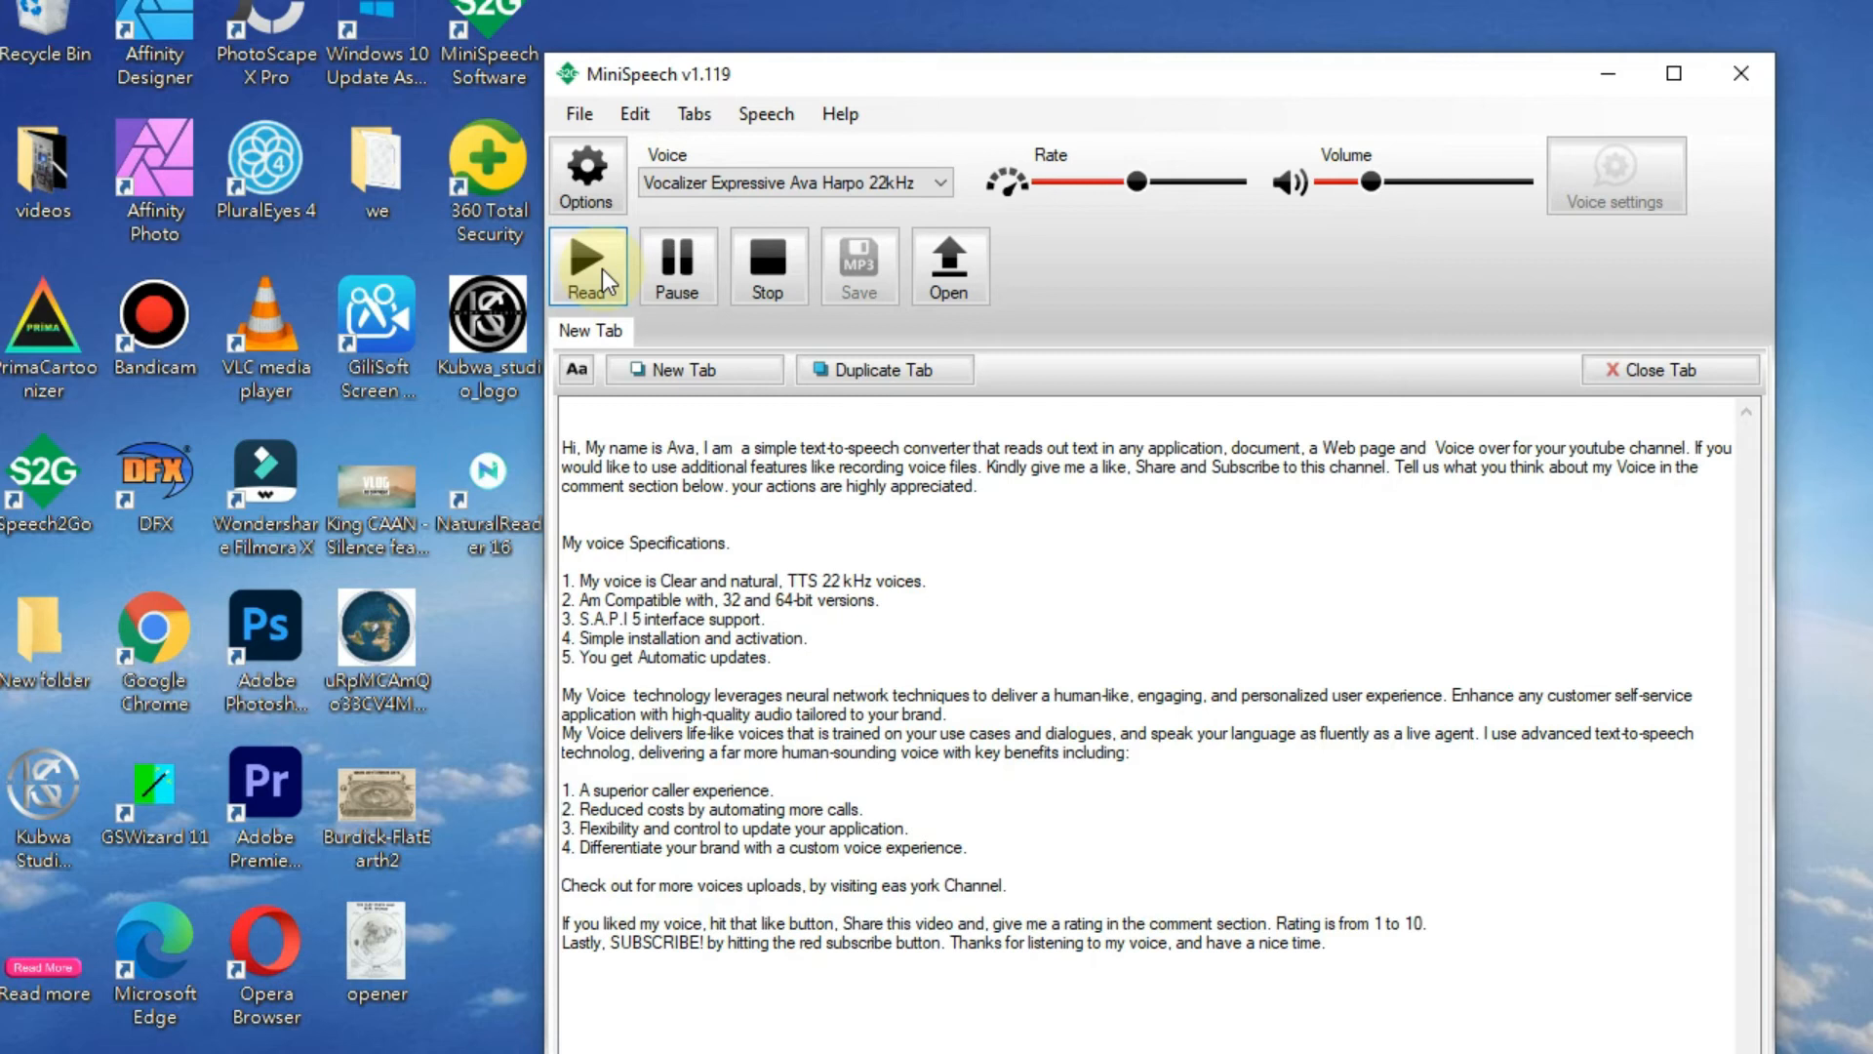
double_click(695, 808)
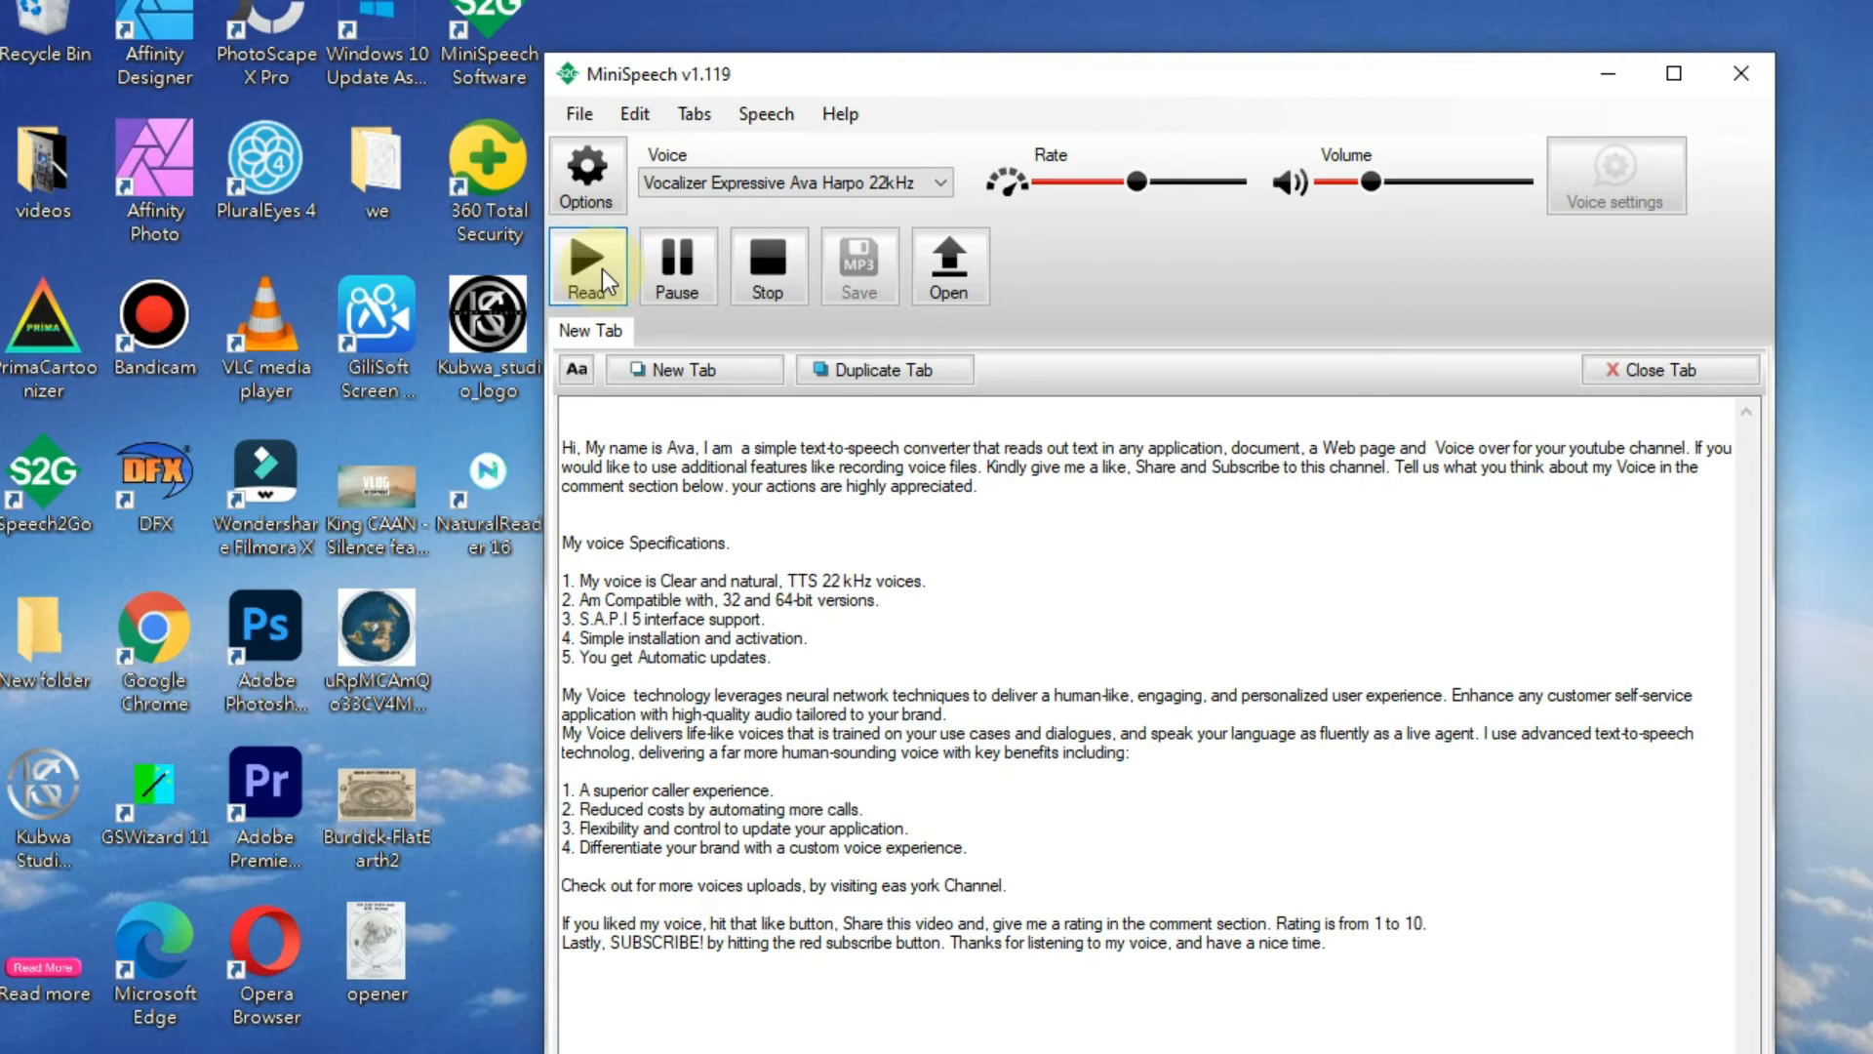
double_click(605, 827)
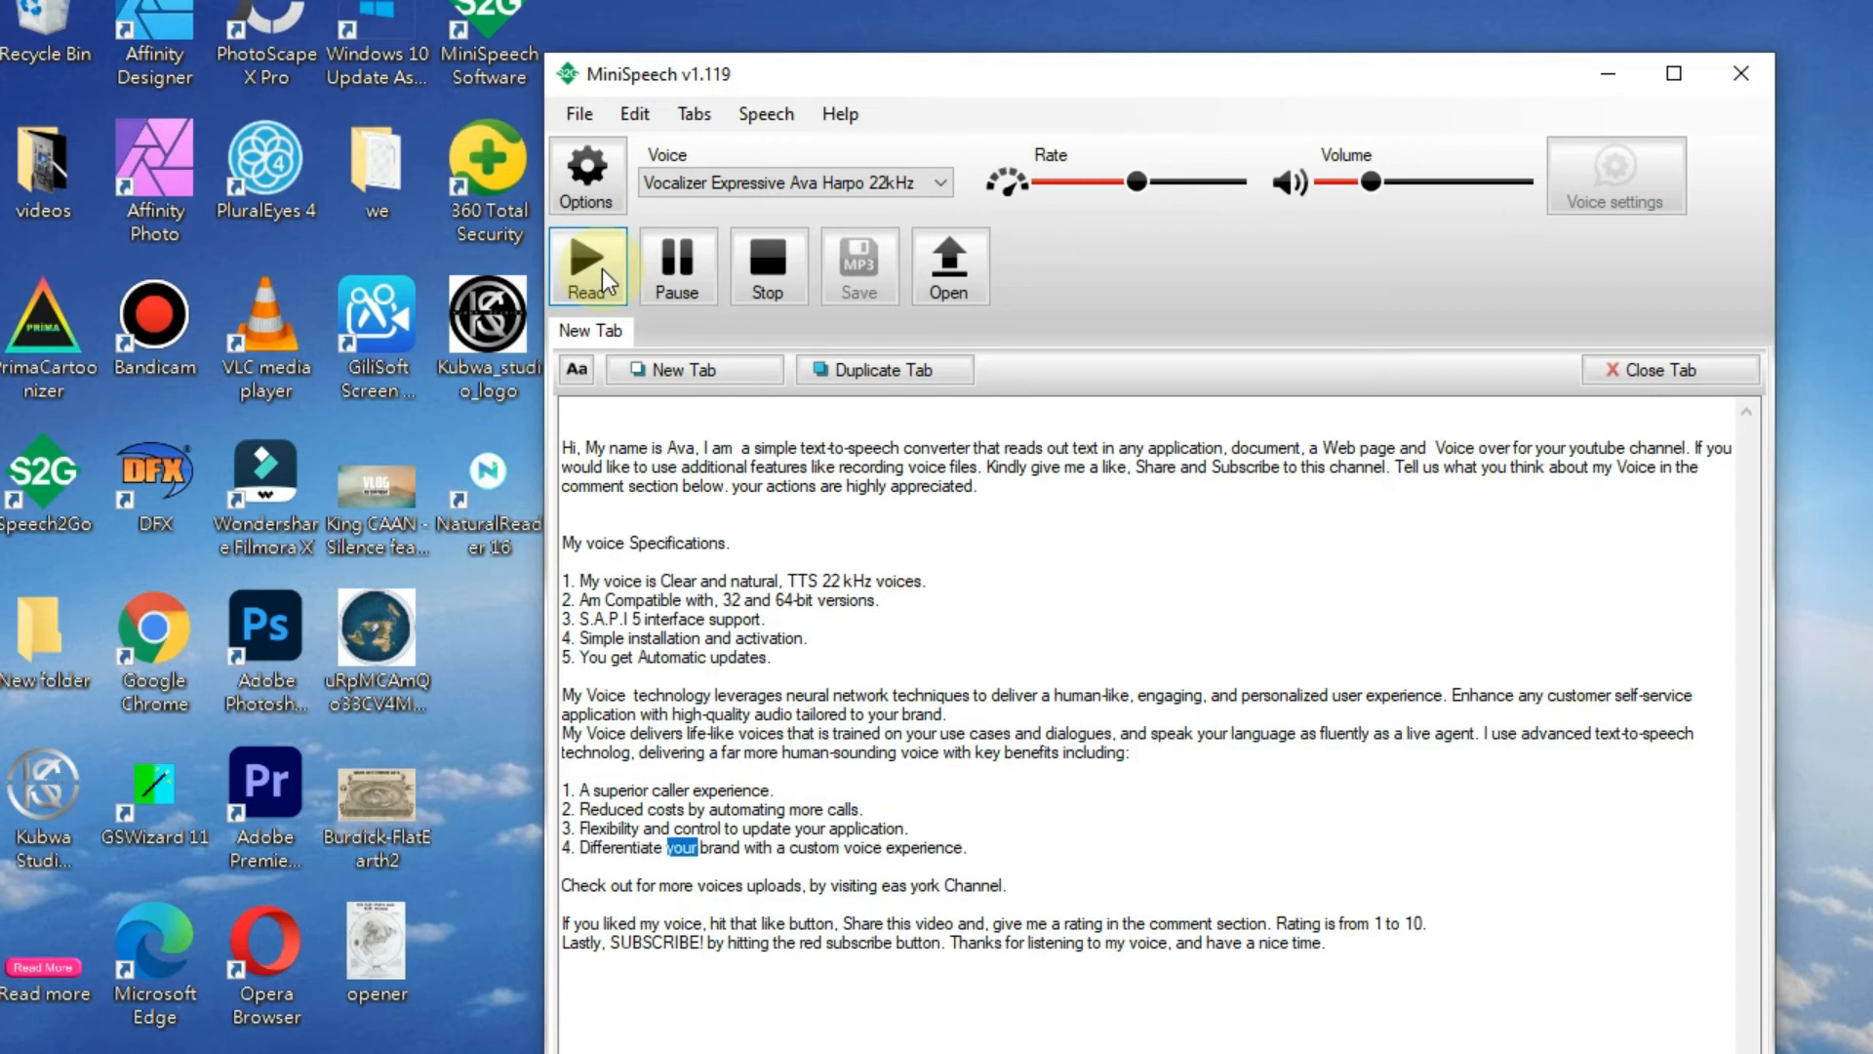
double_click(925, 846)
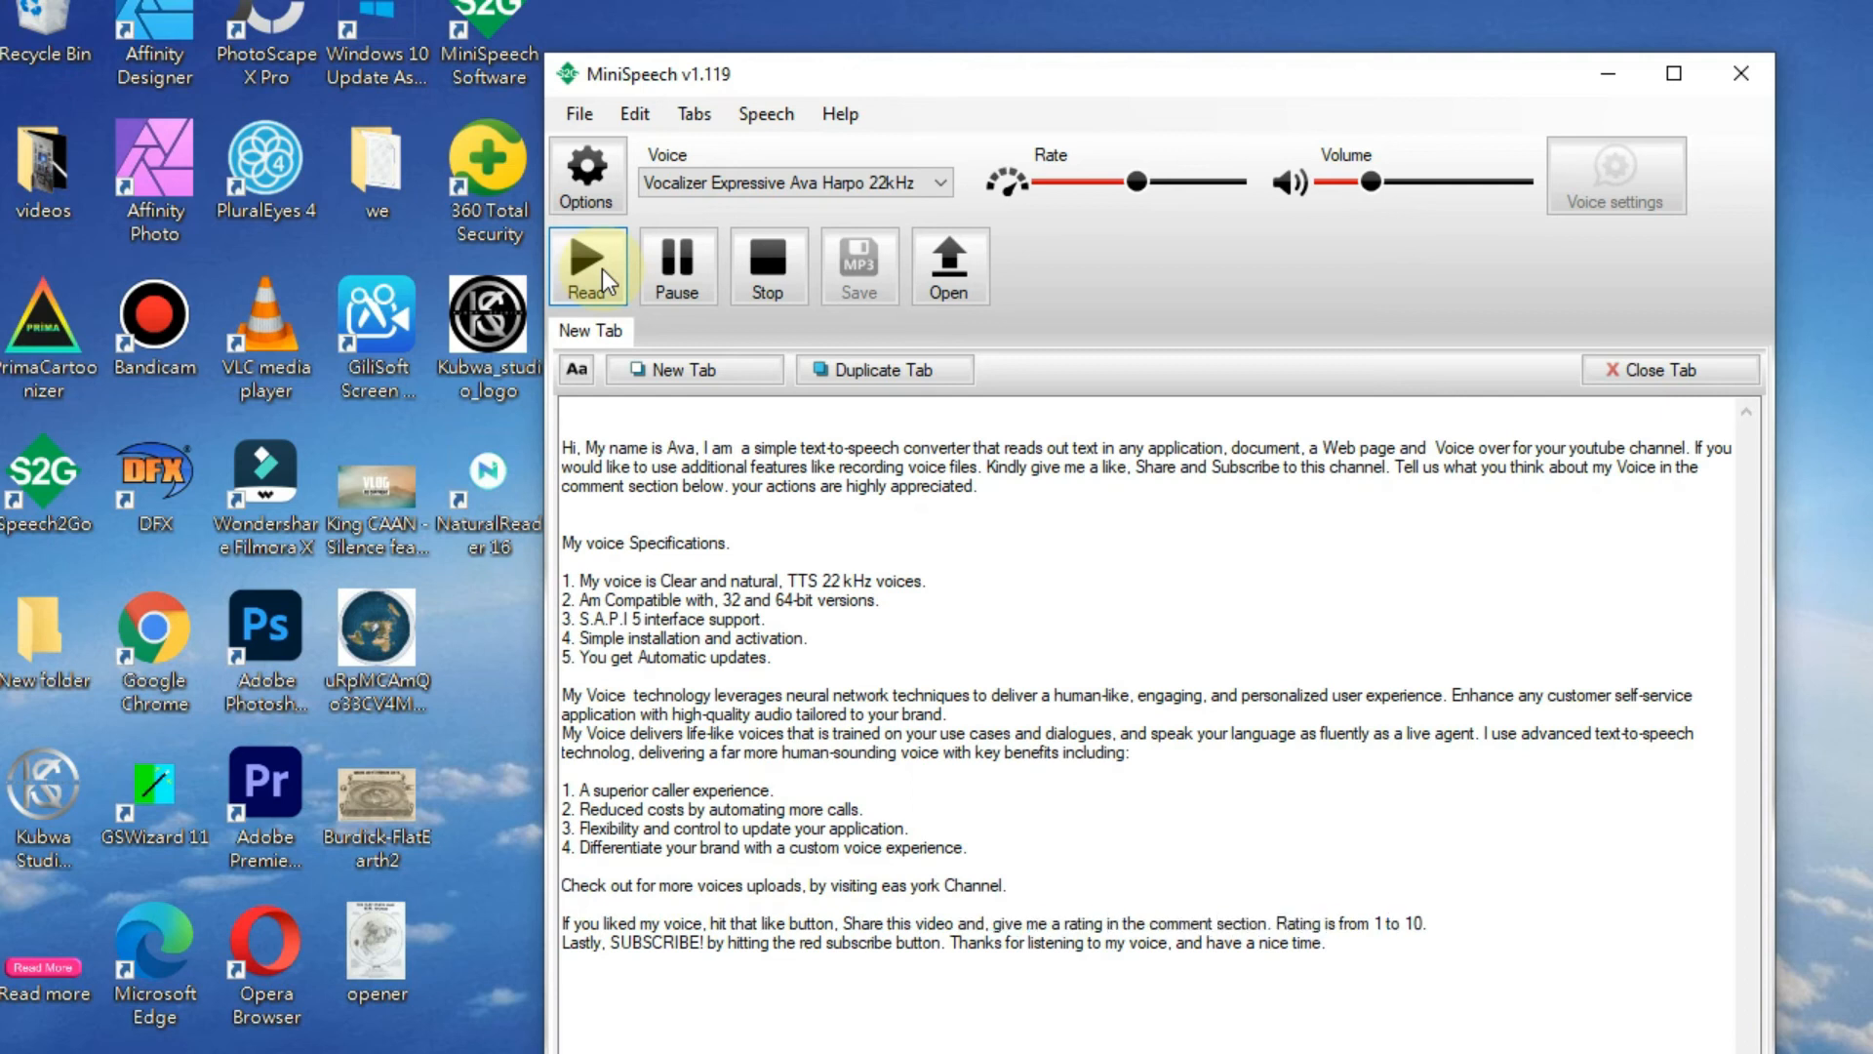
- Restart Read so Ava speaks the closing subscribe line and final thanks for listening
click(587, 266)
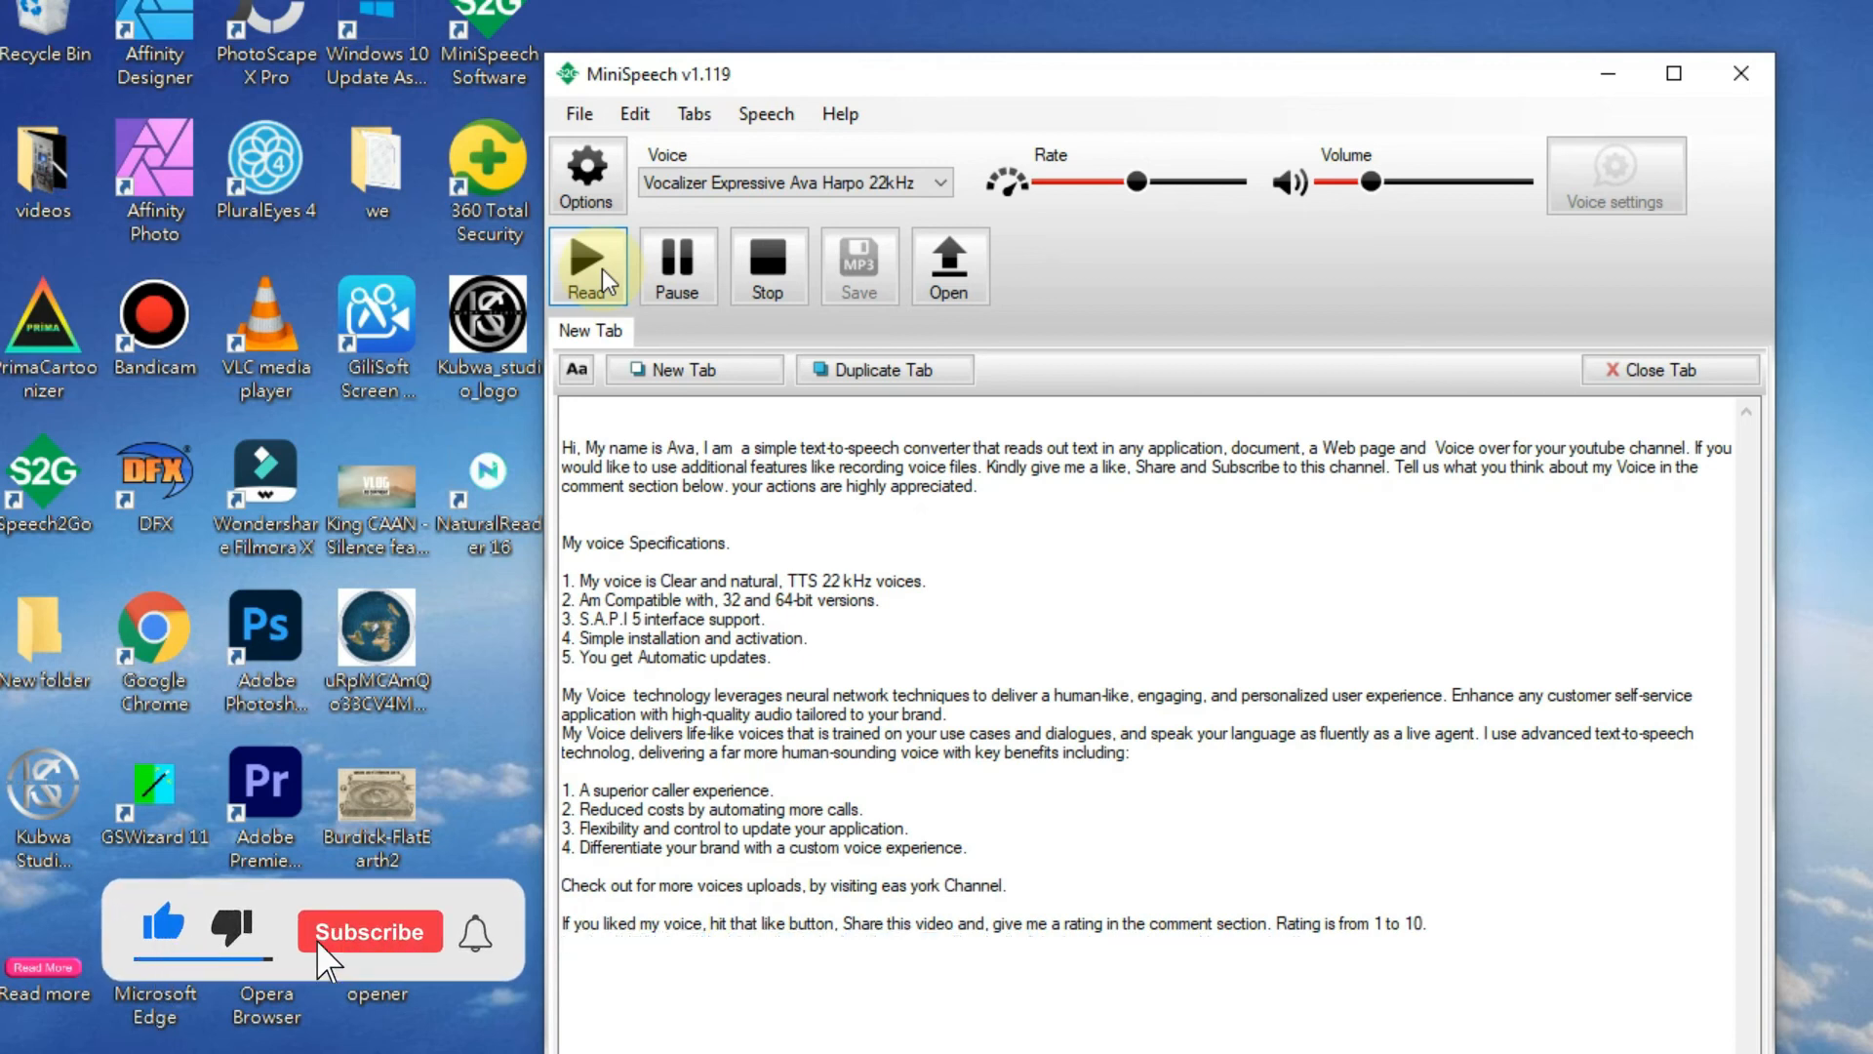
click(368, 932)
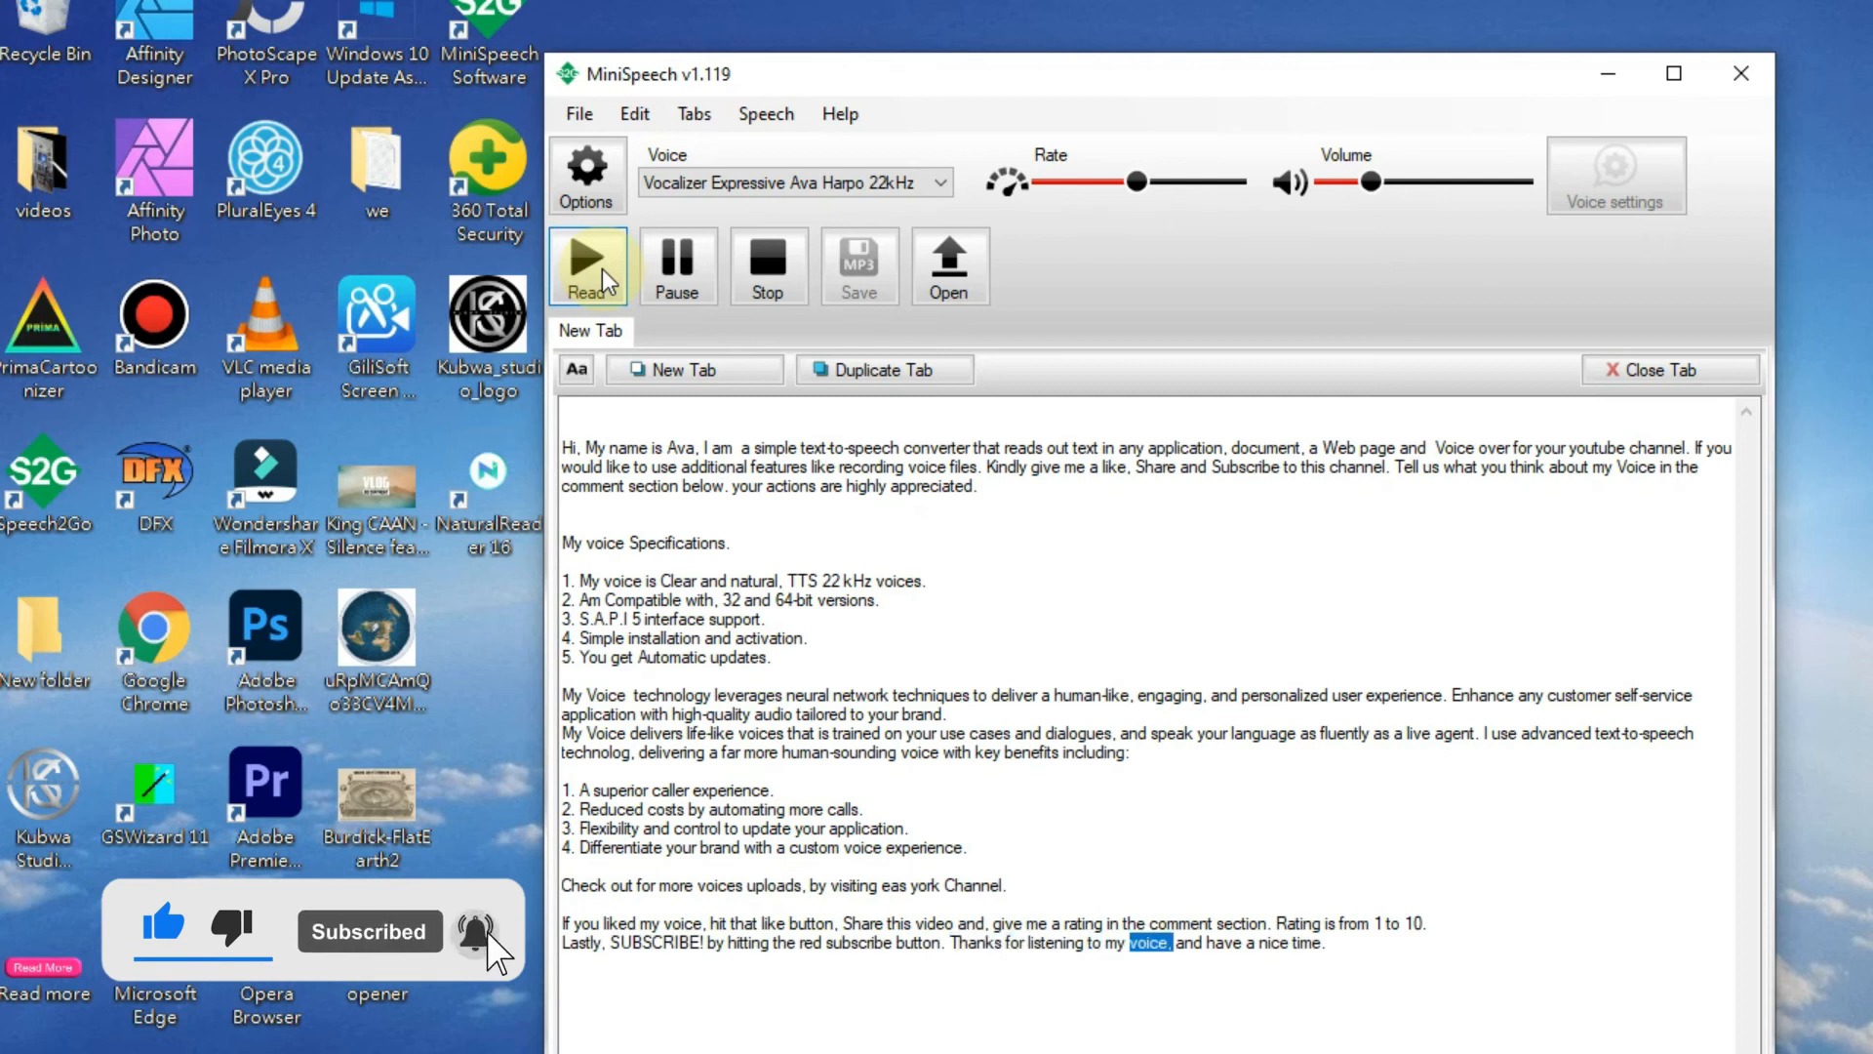